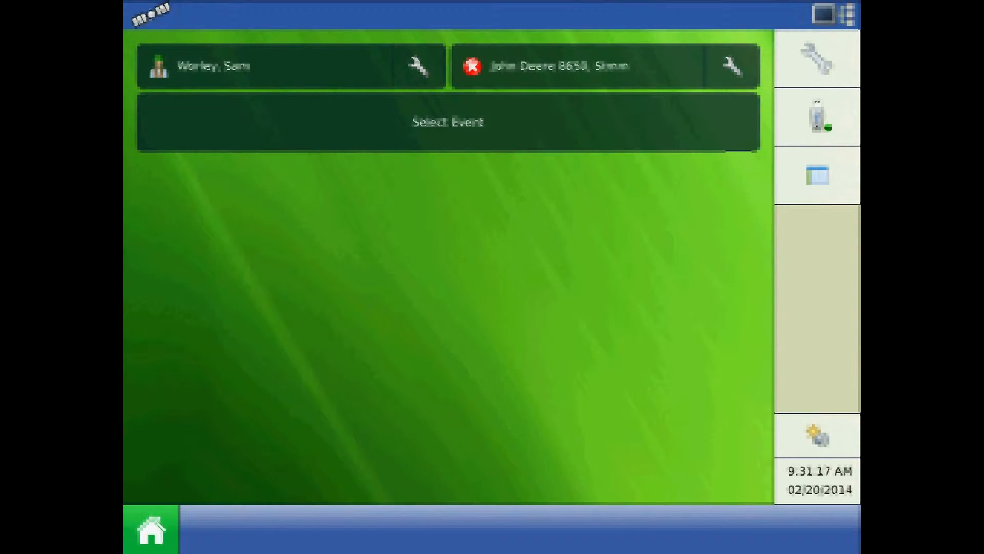
left_click(817, 117)
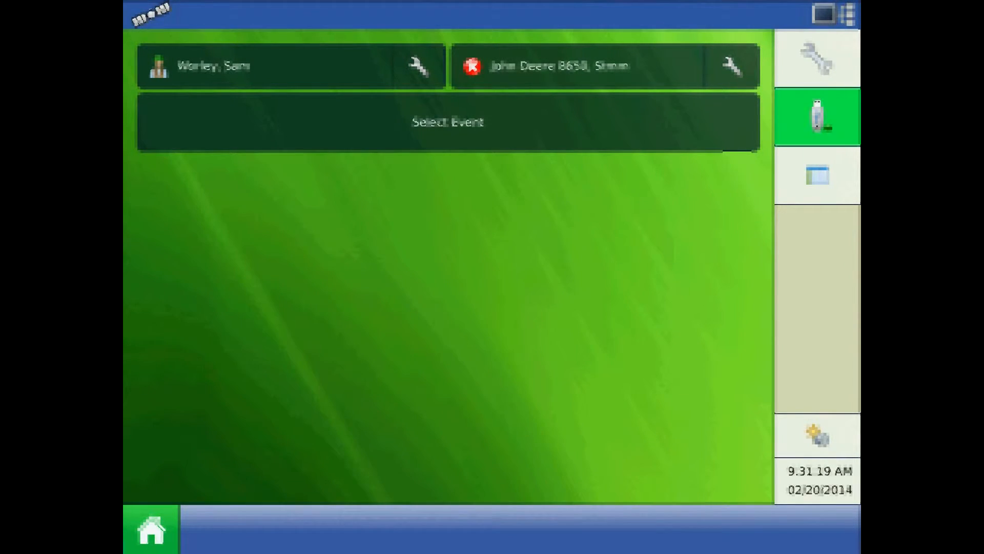